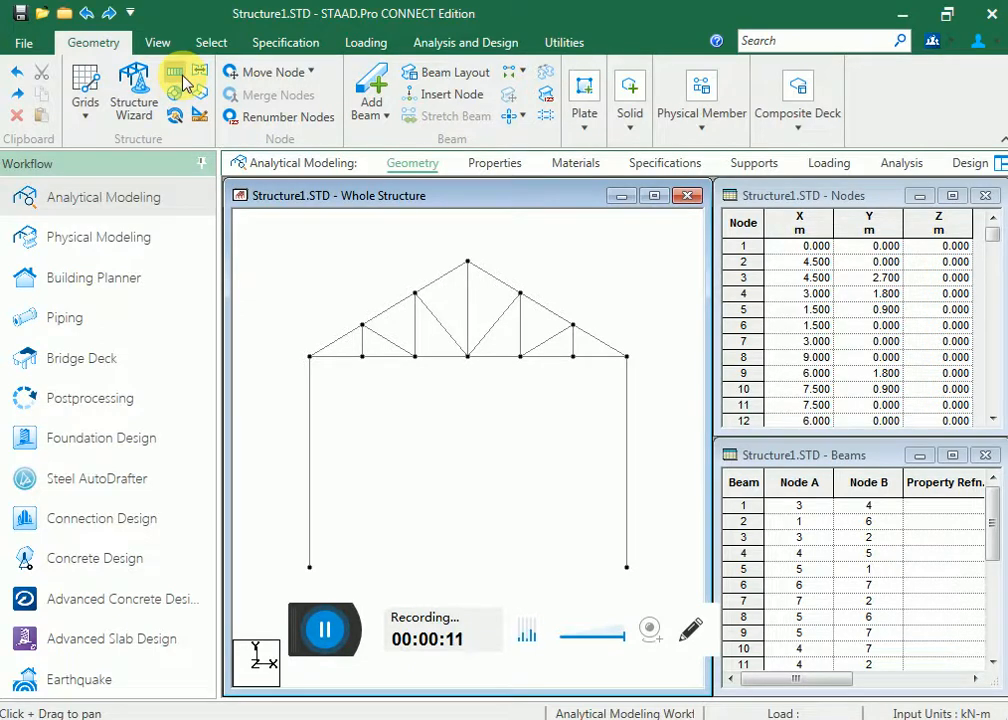
mouse_move(360, 232)
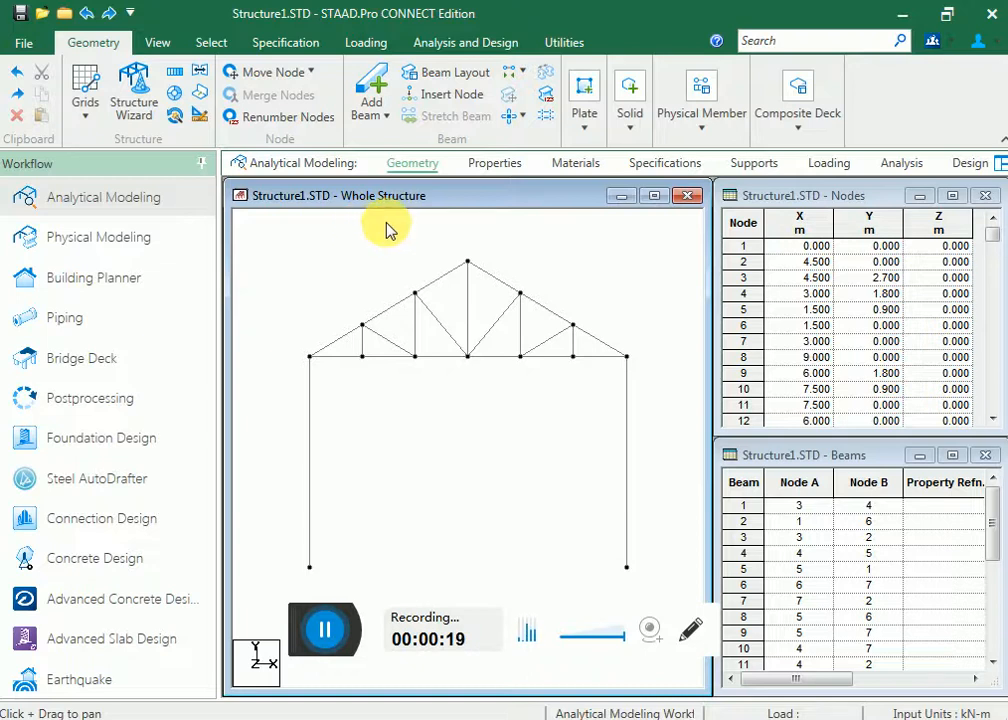
mouse_move(284, 42)
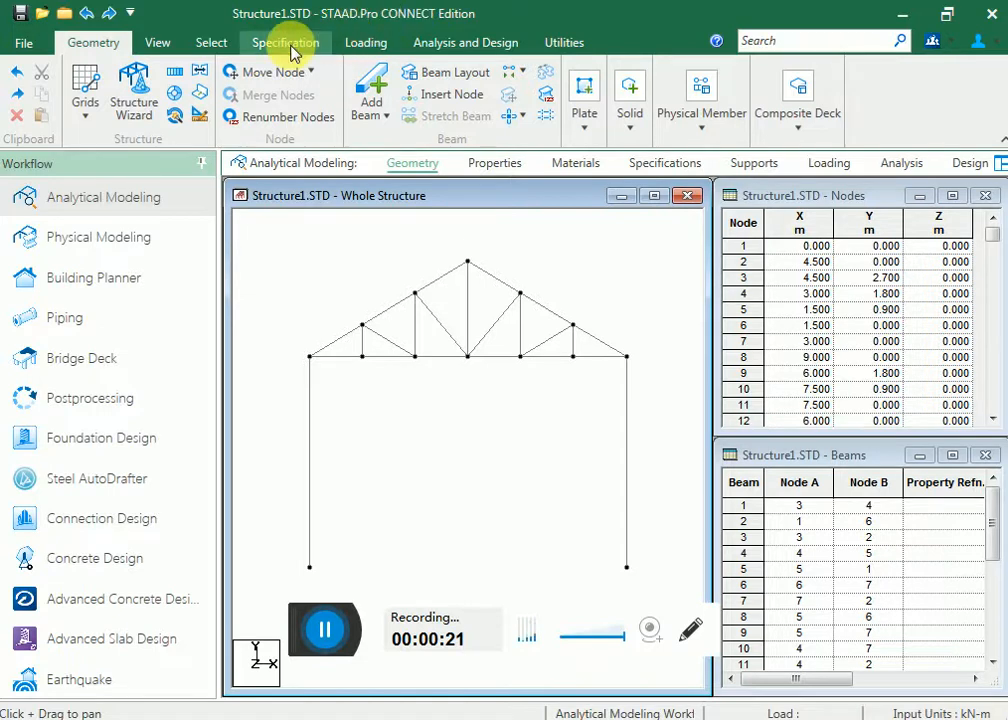
Browse the Indian rolled steel section database from the Specification commands without adding any section
left_click(494, 162)
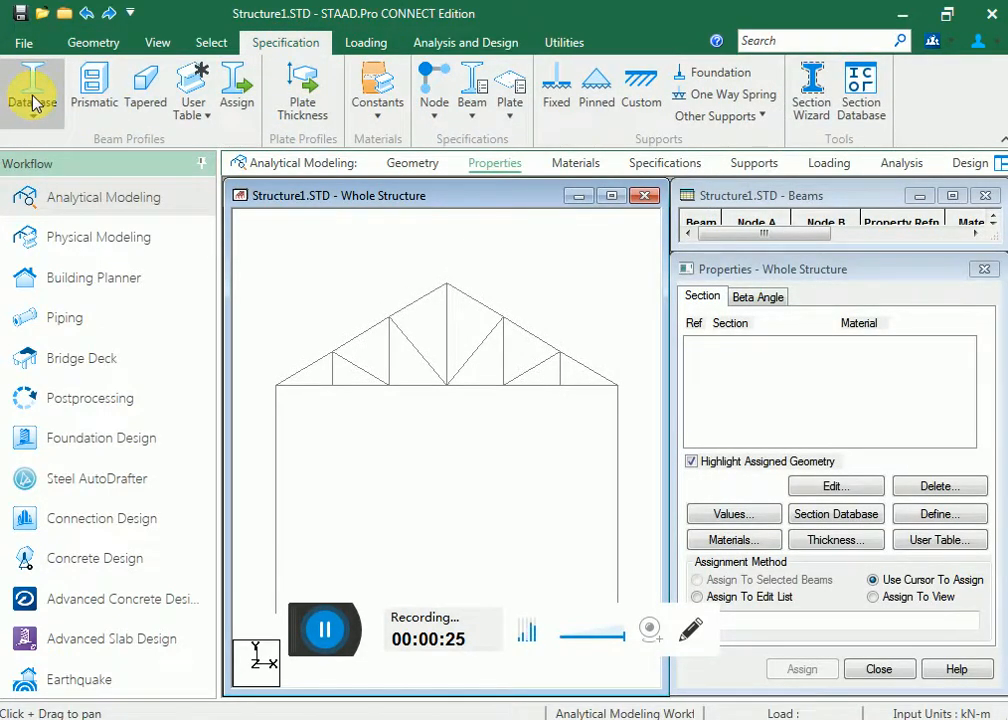
left_click(32, 90)
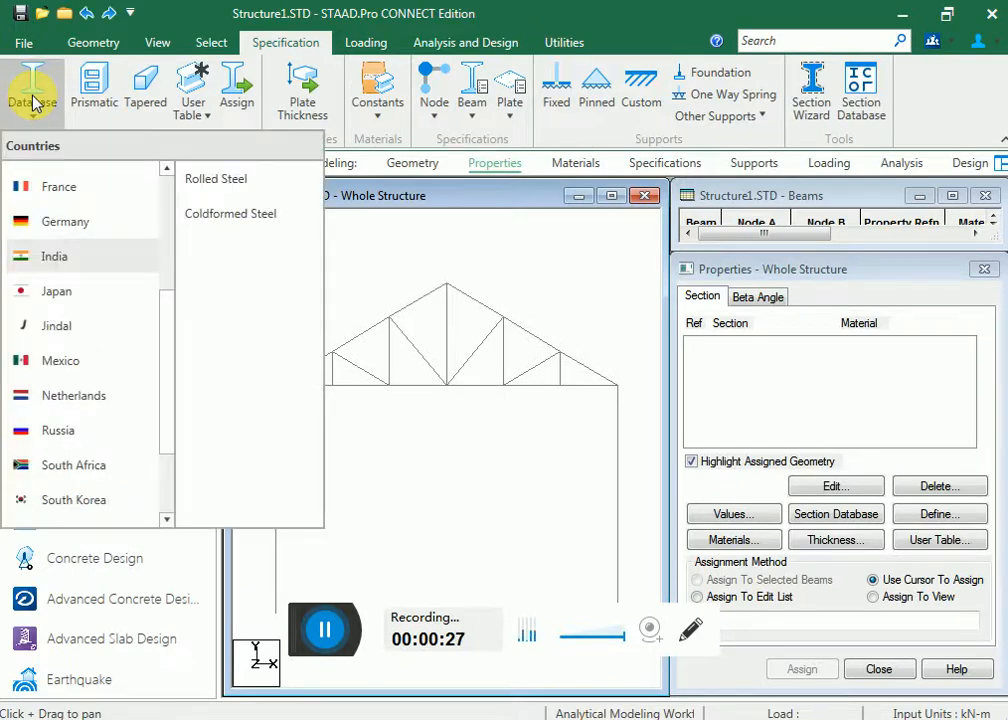
scroll("up", 3)
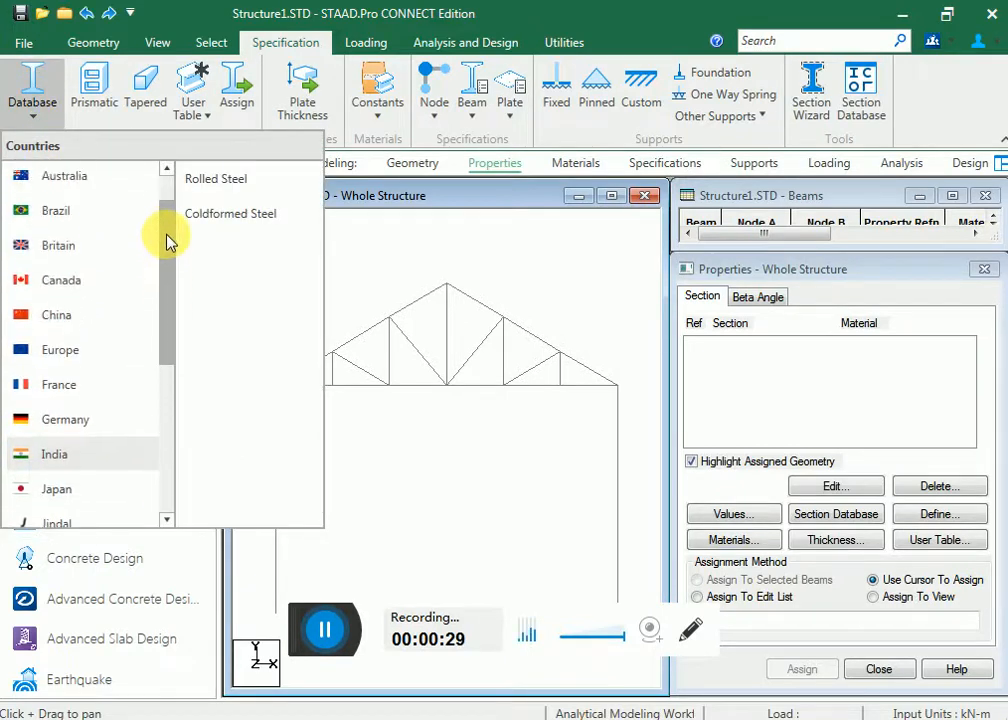
scroll("down", 3)
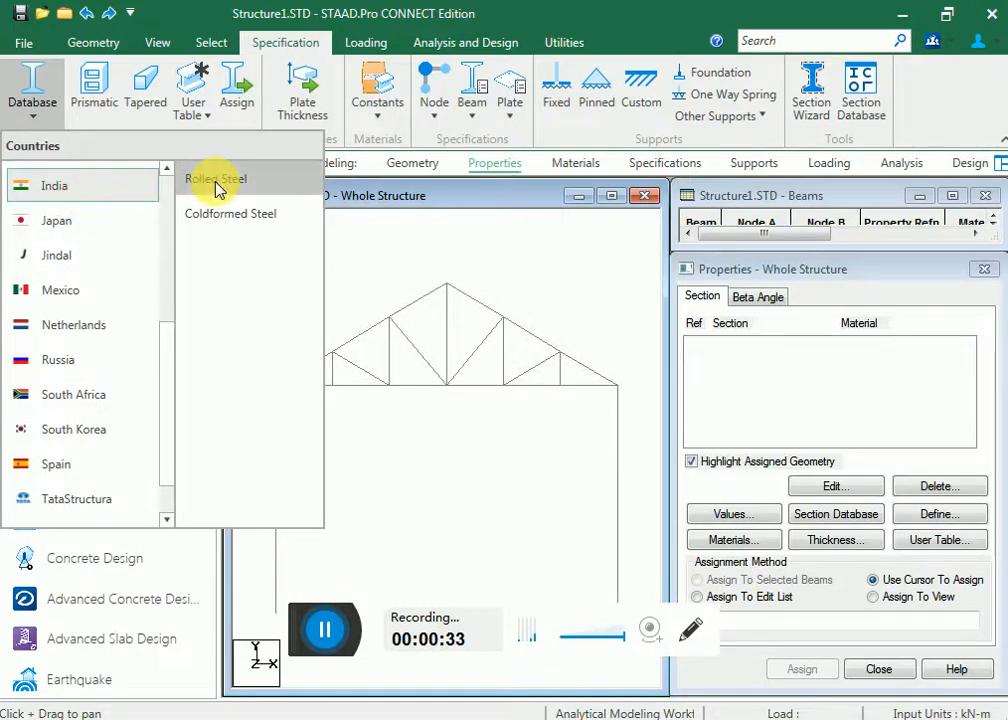
mouse_move(230, 212)
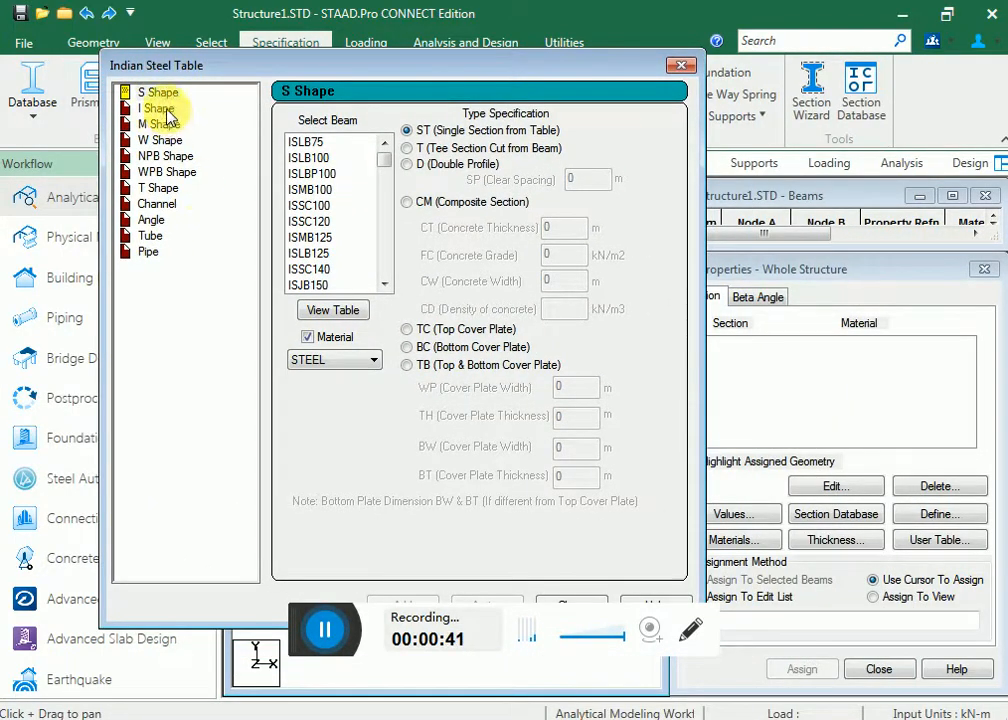
left_click(164, 156)
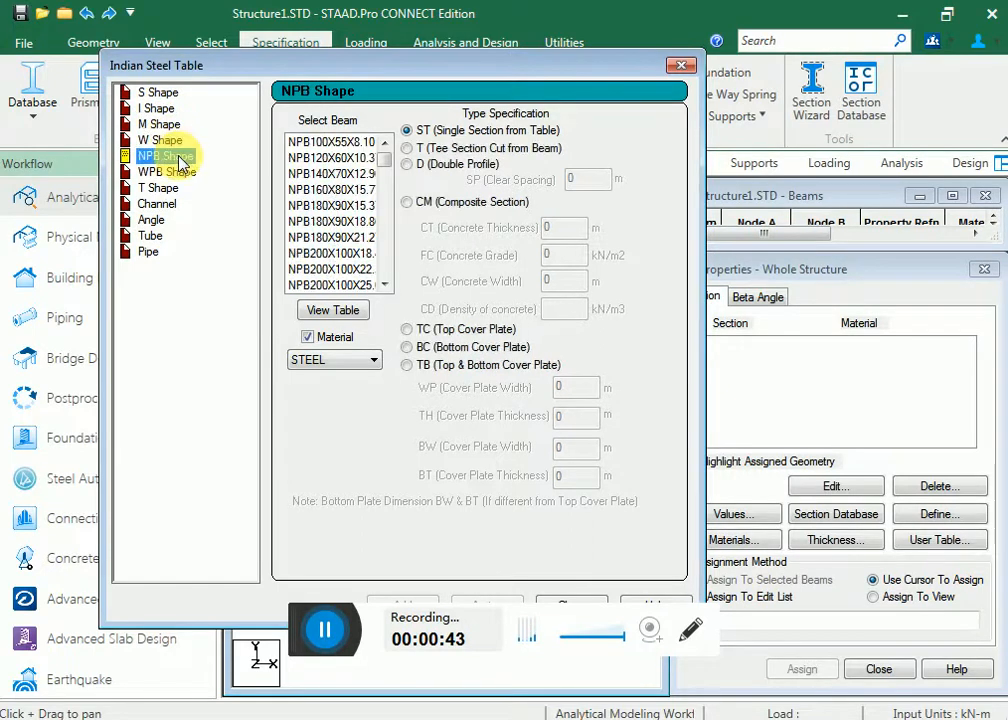
left_click(168, 172)
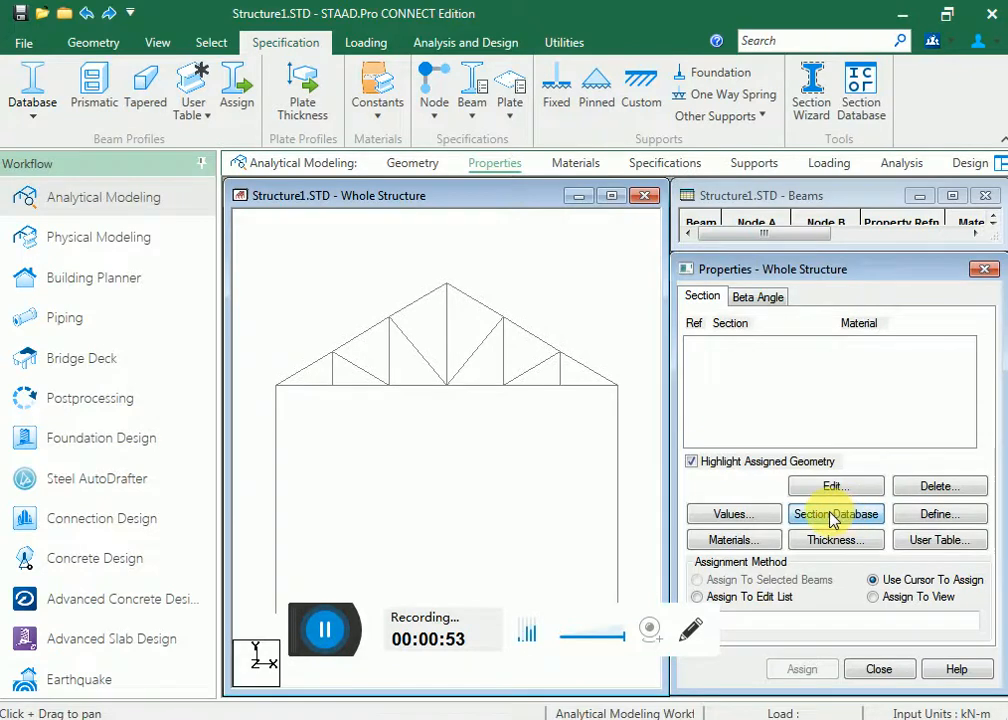
left_click(836, 512)
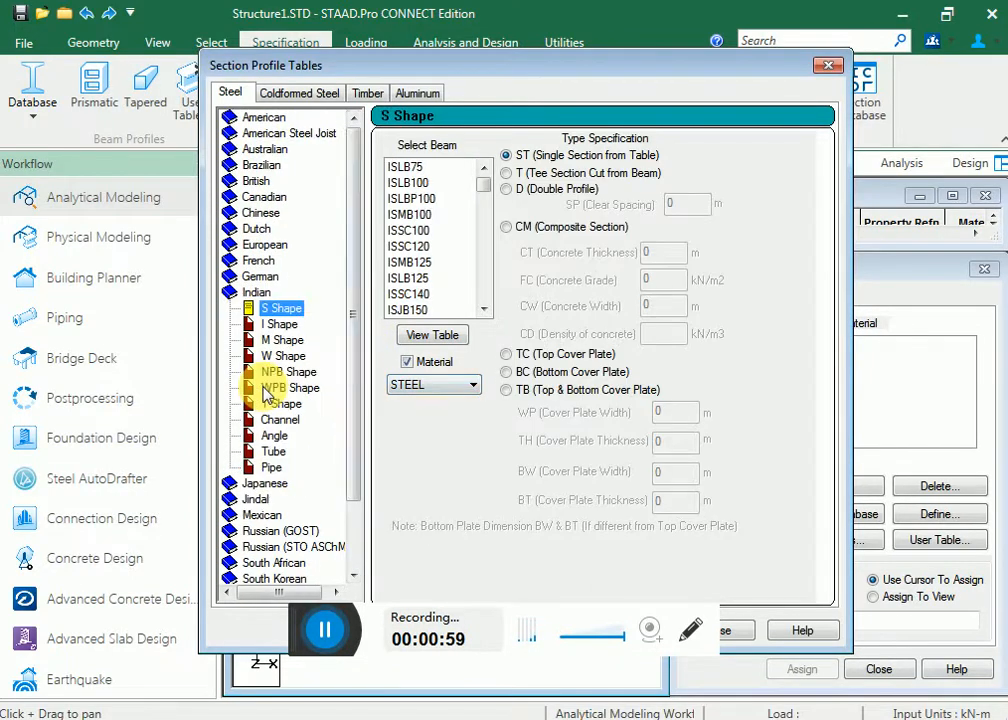
left_click(284, 356)
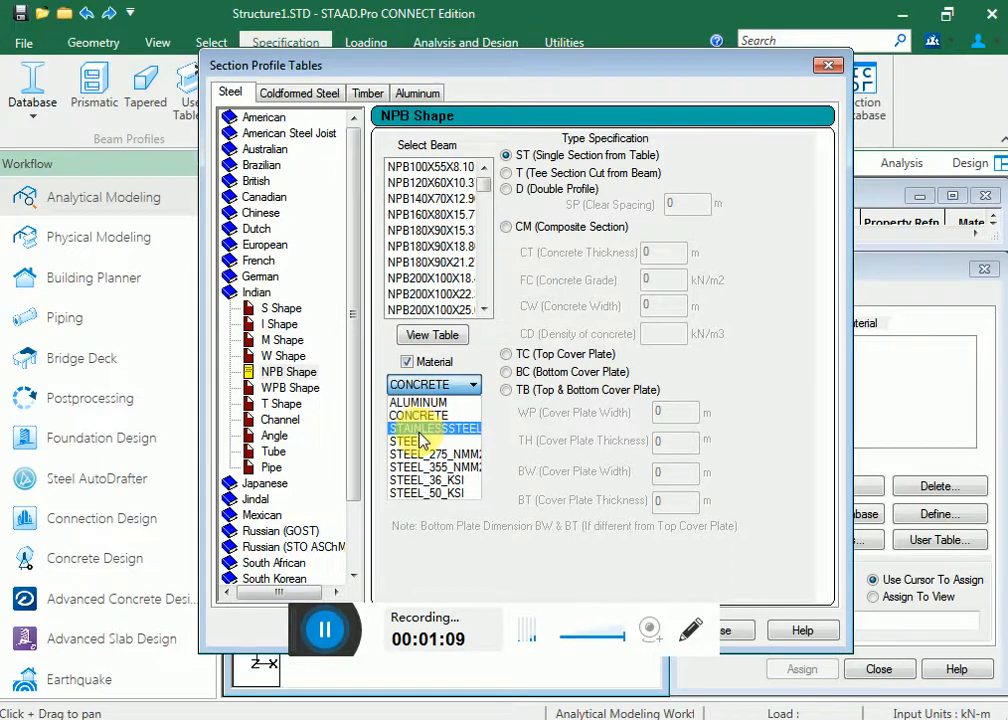
left_click(410, 442)
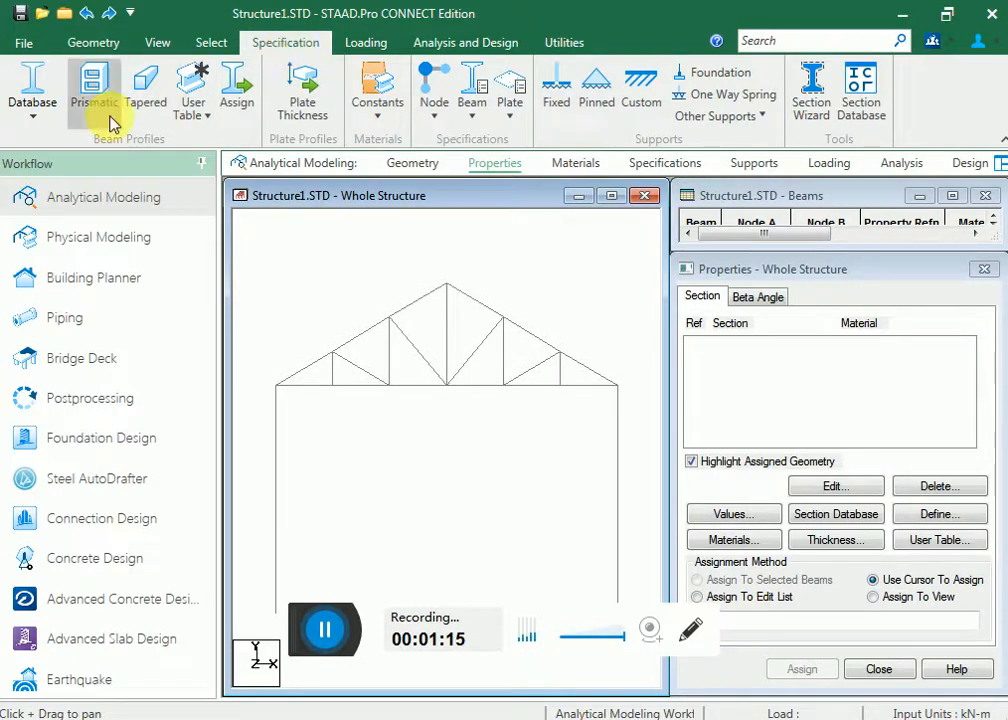
Add ISMB600 and ISMB350 S-shape sections in STEEL from the Indian rolled steel table
left_click(32, 90)
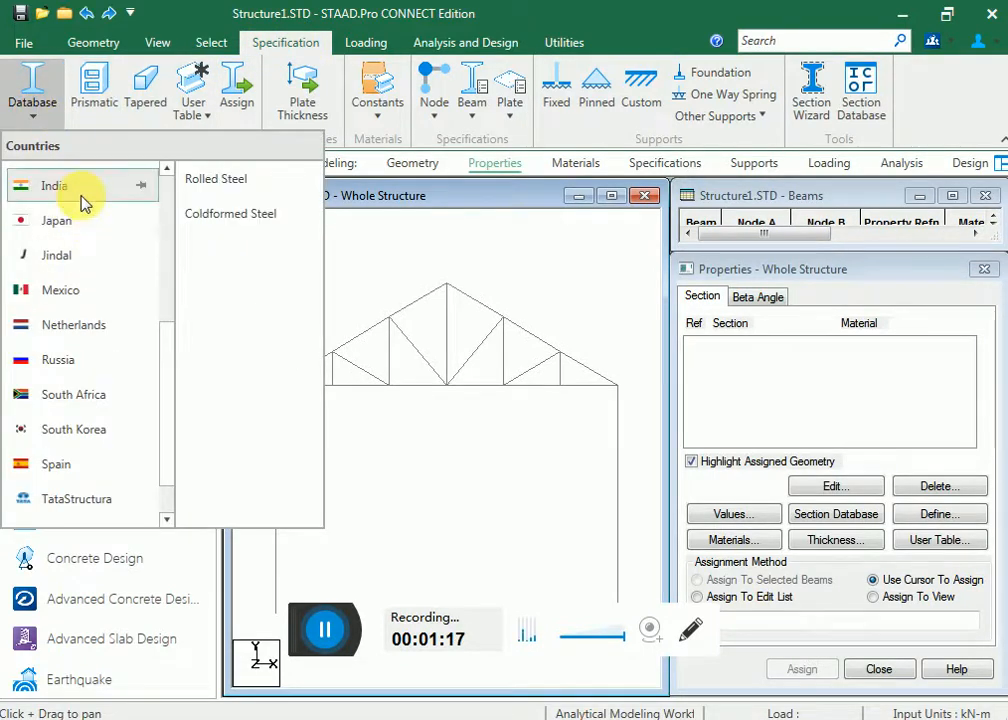
left_click(216, 178)
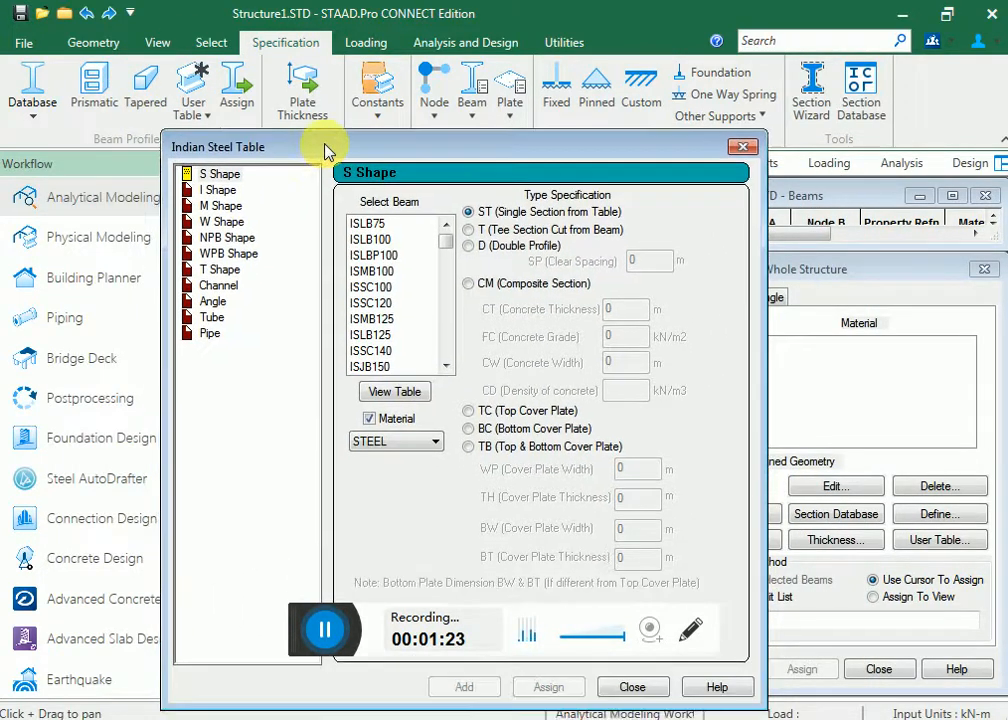
left_click(218, 158)
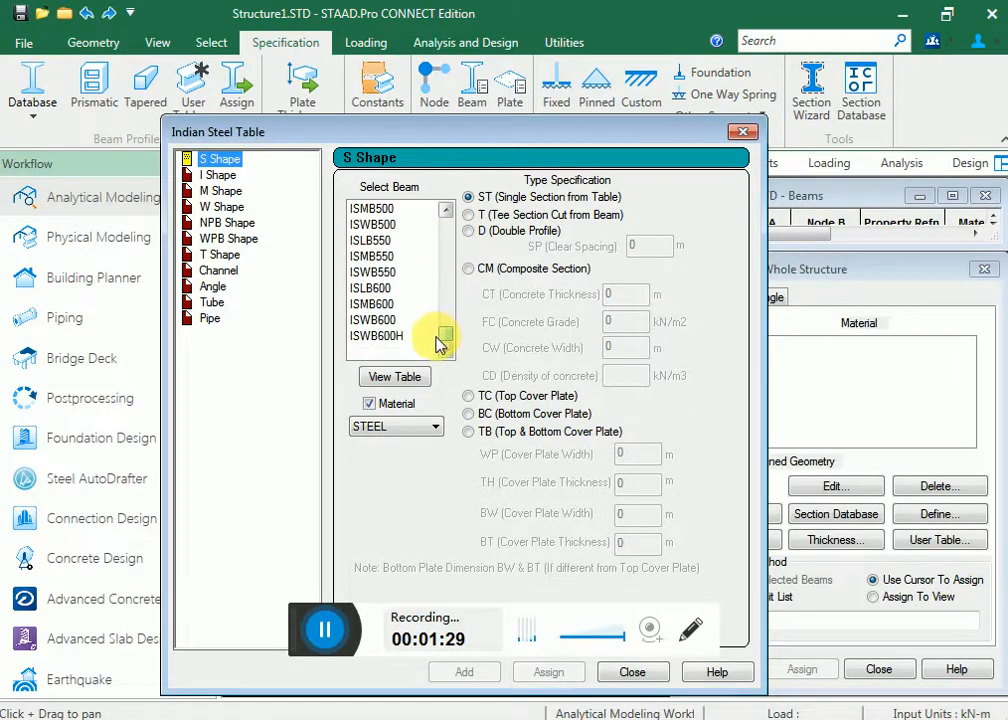
left_click(372, 304)
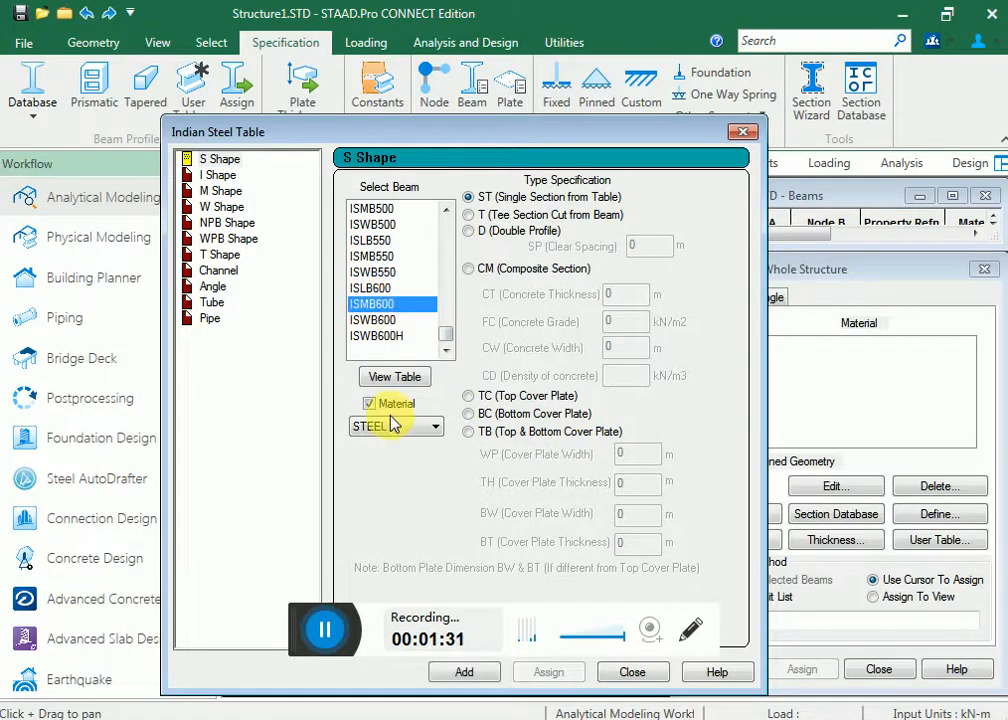
left_click(464, 672)
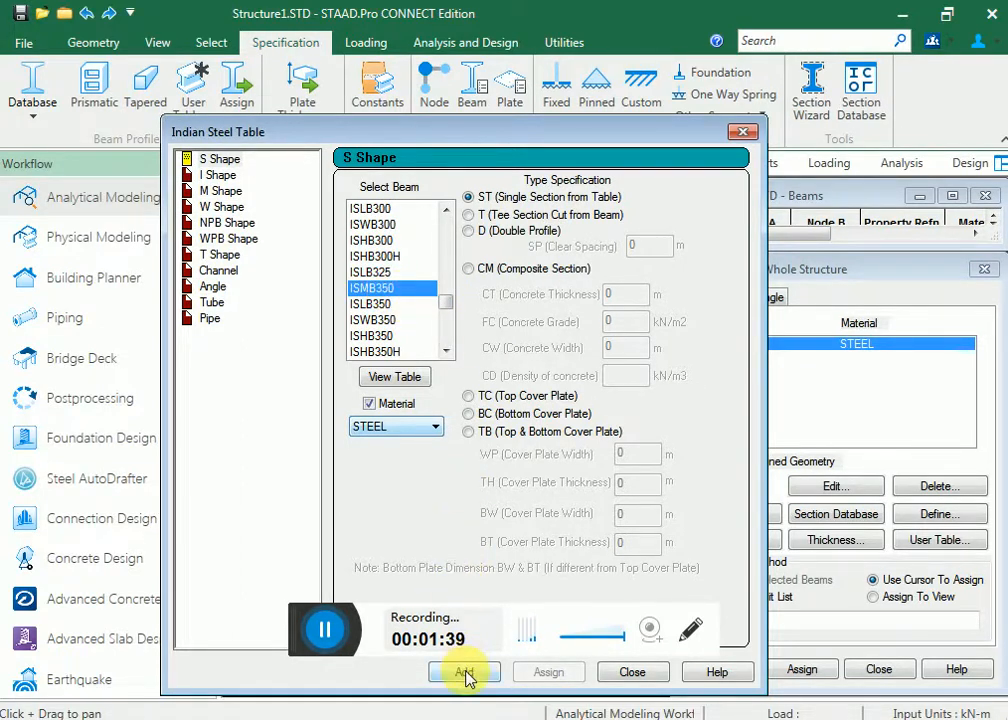
left_click(464, 672)
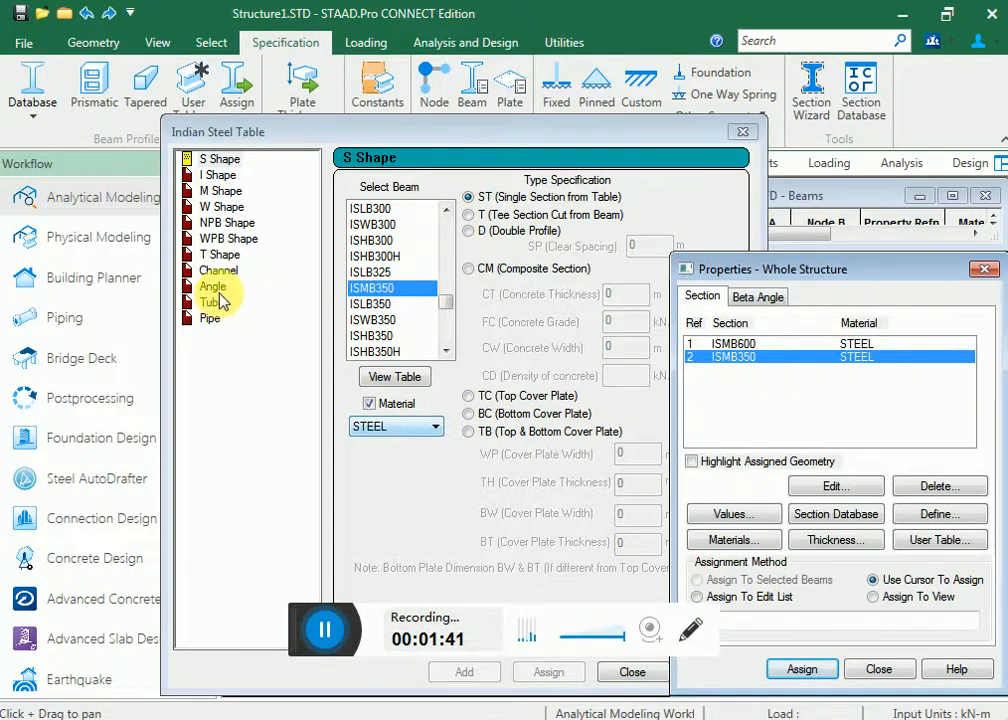
Add the ISA100x100x15 angle section in STEEL and close the Indian Steel Table
left_click(212, 288)
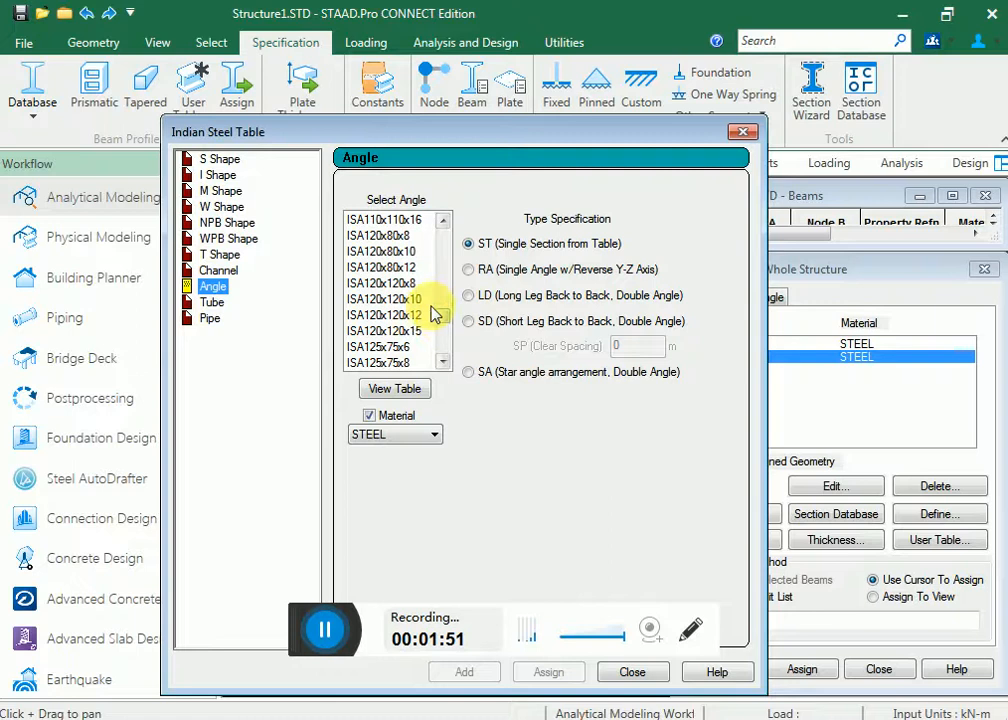
scroll("up", 3)
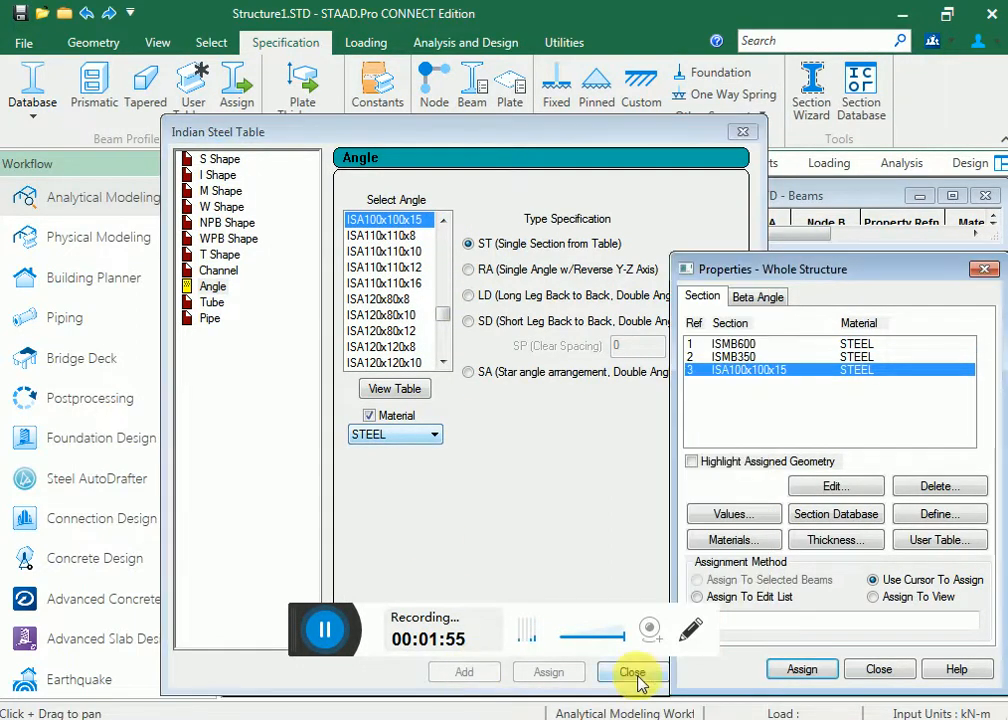
left_click(632, 672)
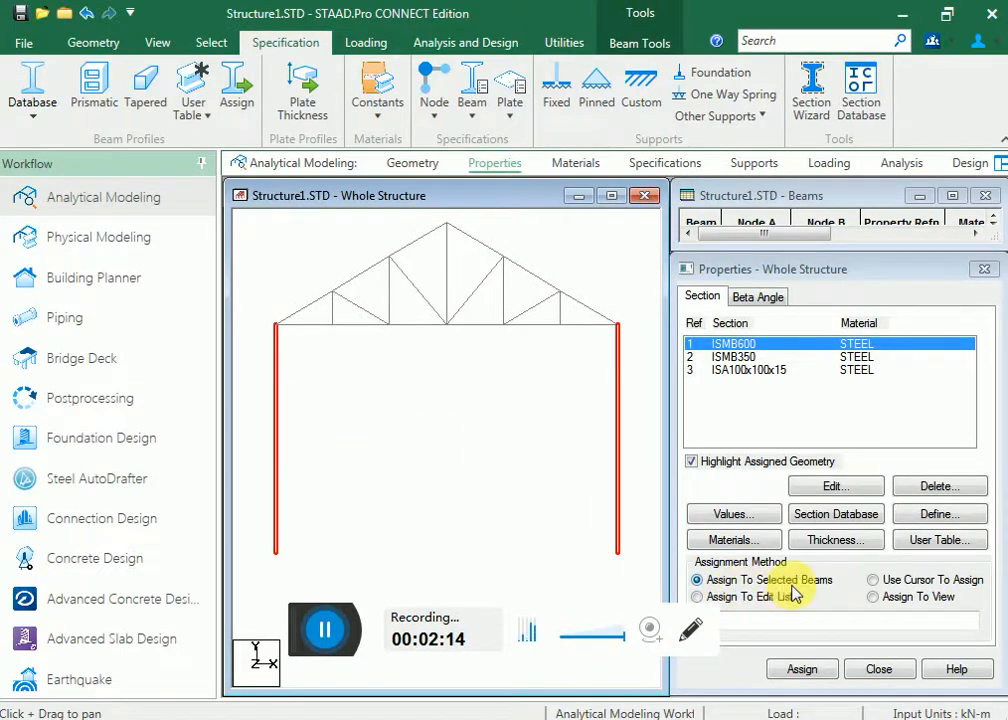
Assign ISMB600 to the two selected portal columns and confirm
left_click(802, 668)
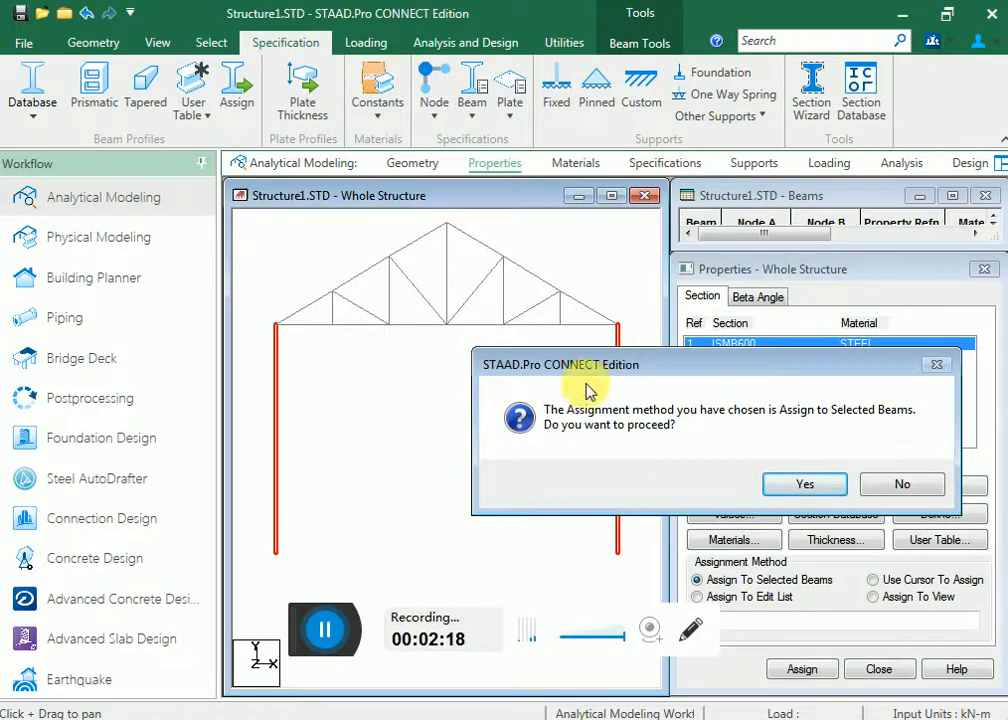
mouse_move(680, 436)
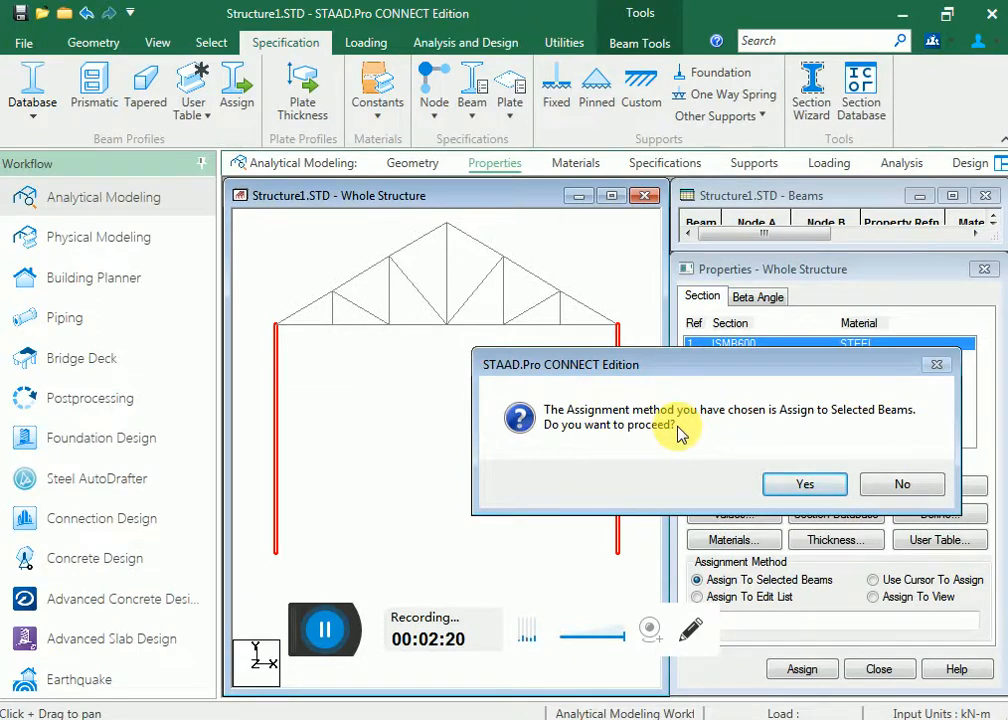
left_click(804, 484)
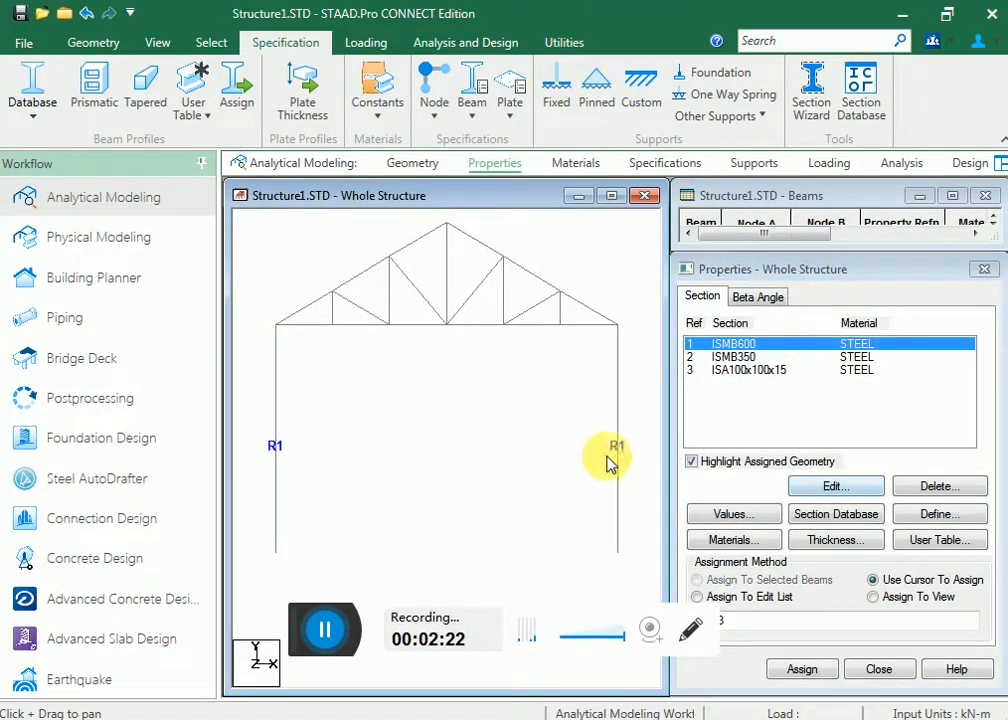
Assign ISMB350 to the truss top and bottom chord members and confirm
left_click(732, 356)
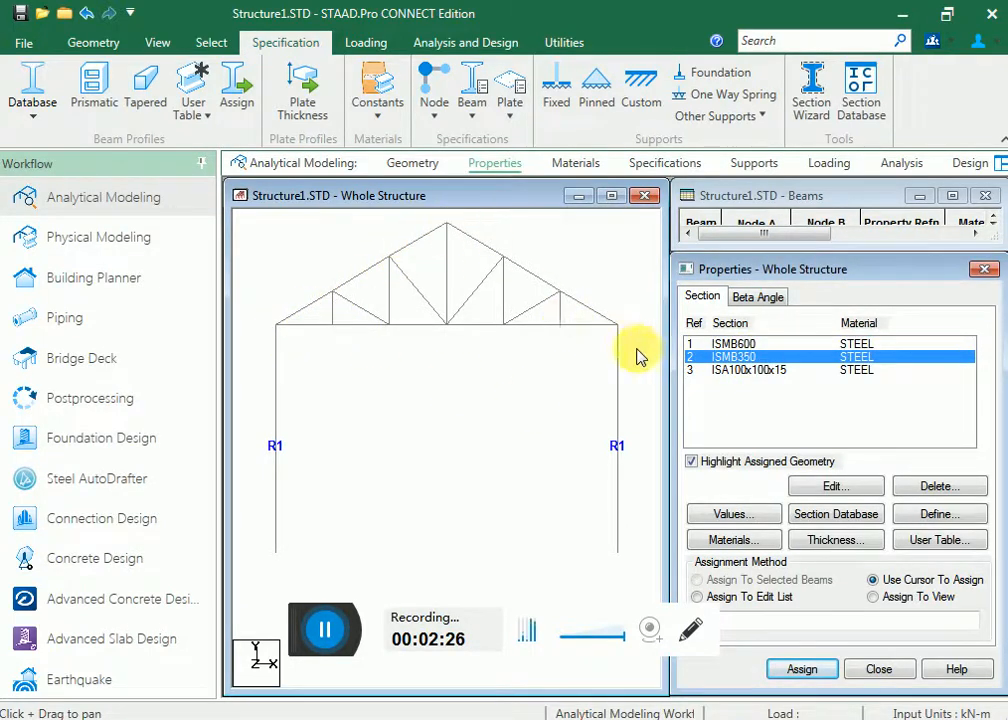
mouse_move(304, 300)
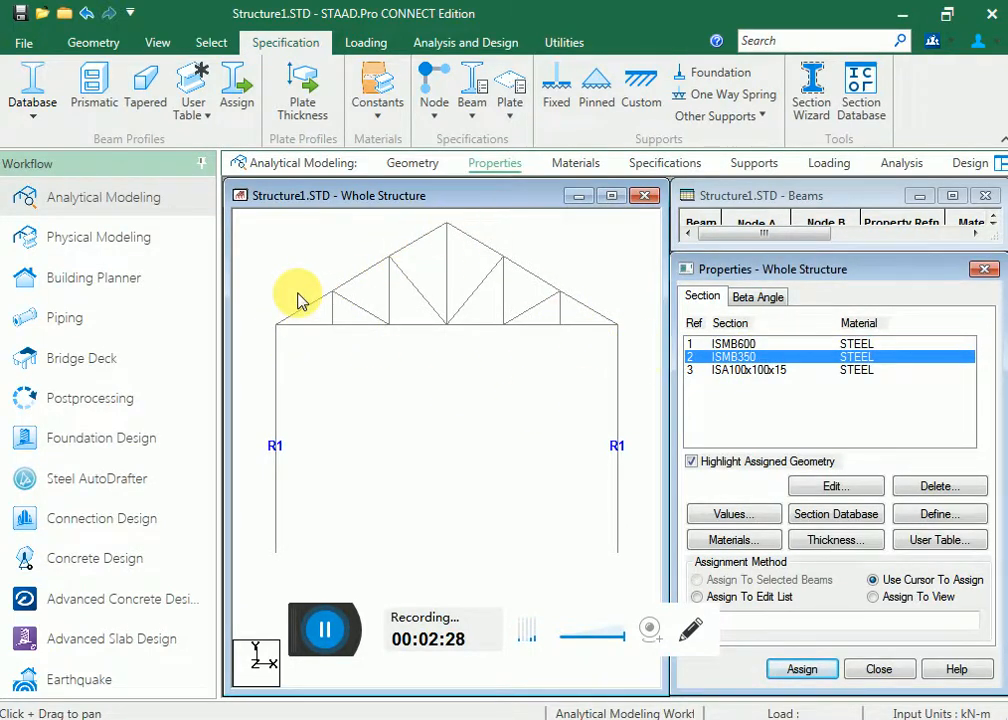
left_click(320, 300)
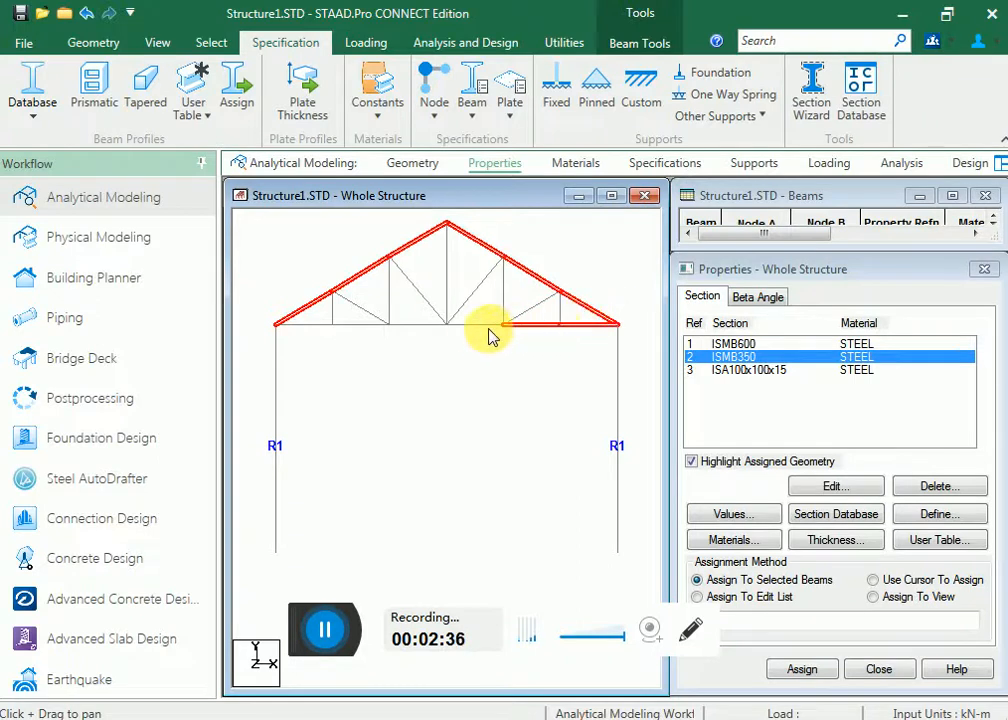
mouse_move(330, 338)
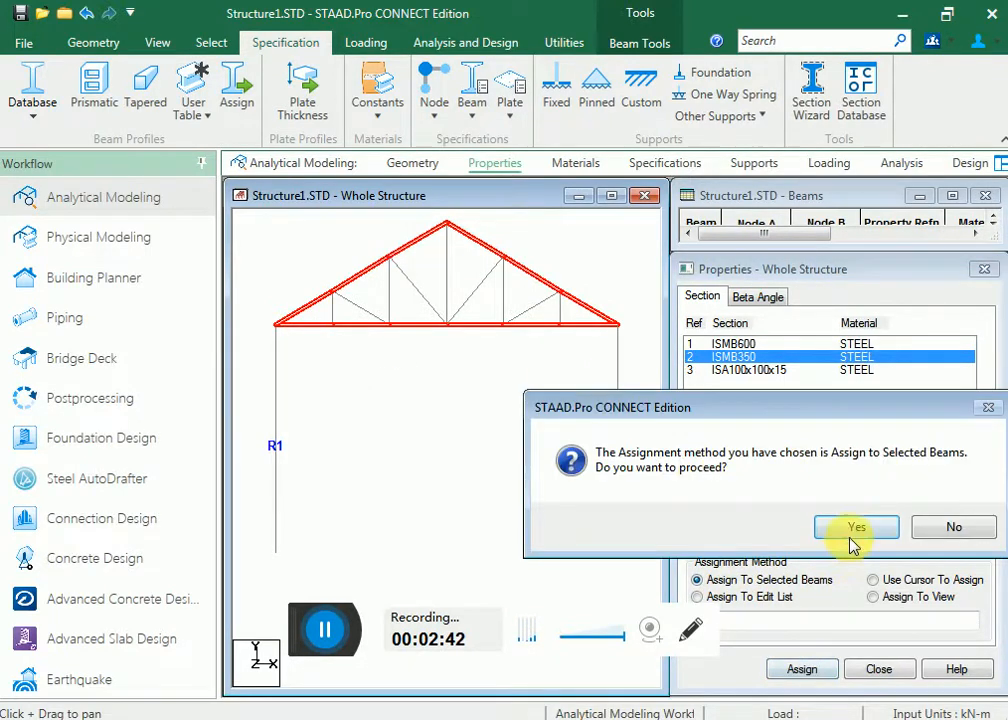
left_click(856, 528)
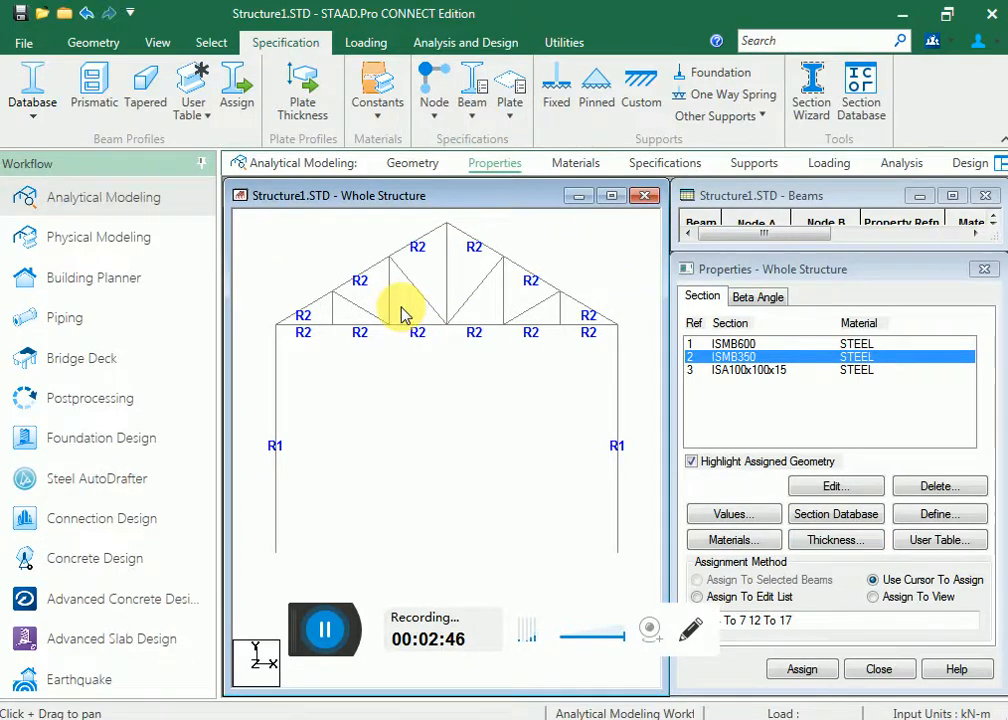
mouse_move(748, 380)
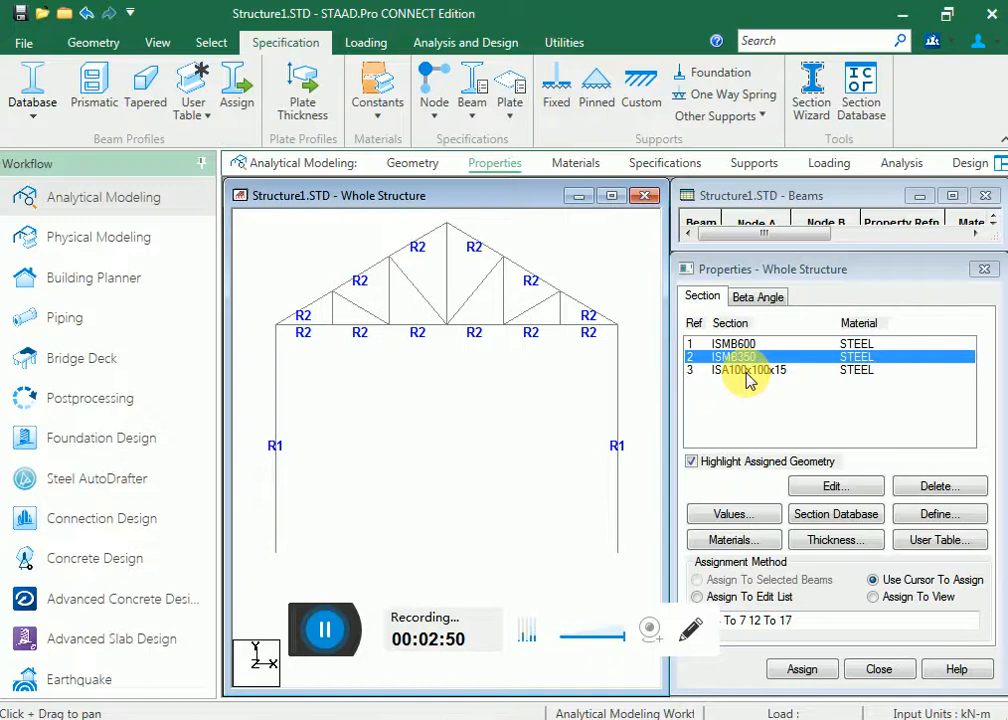
Assign ISA100x100x15 to the selected truss web bracings and confirm
left_click(744, 370)
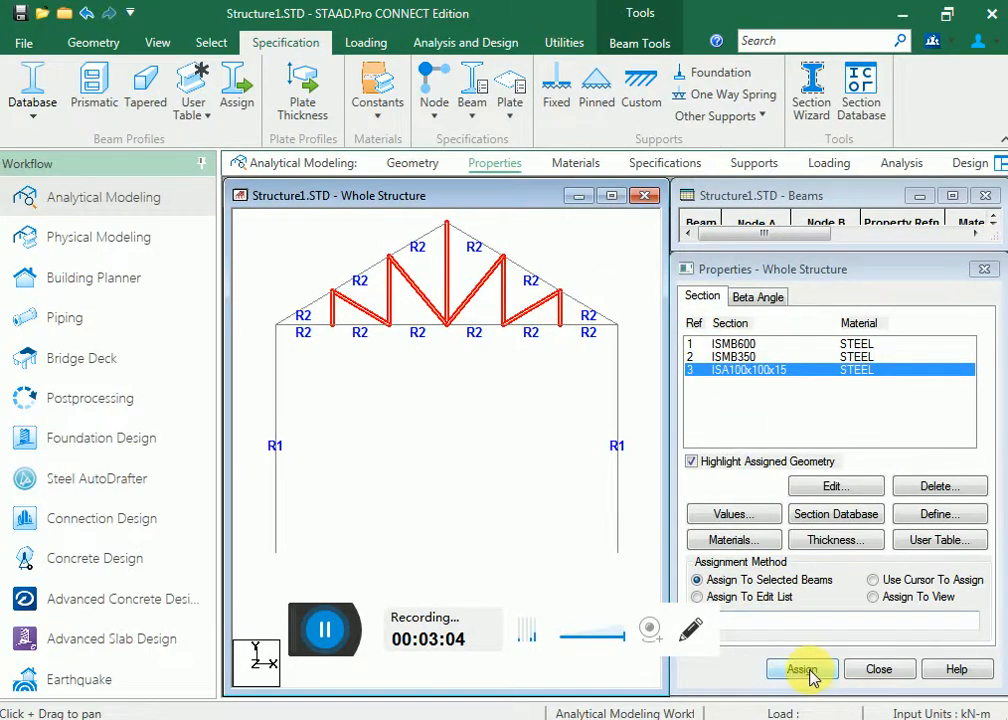
left_click(800, 668)
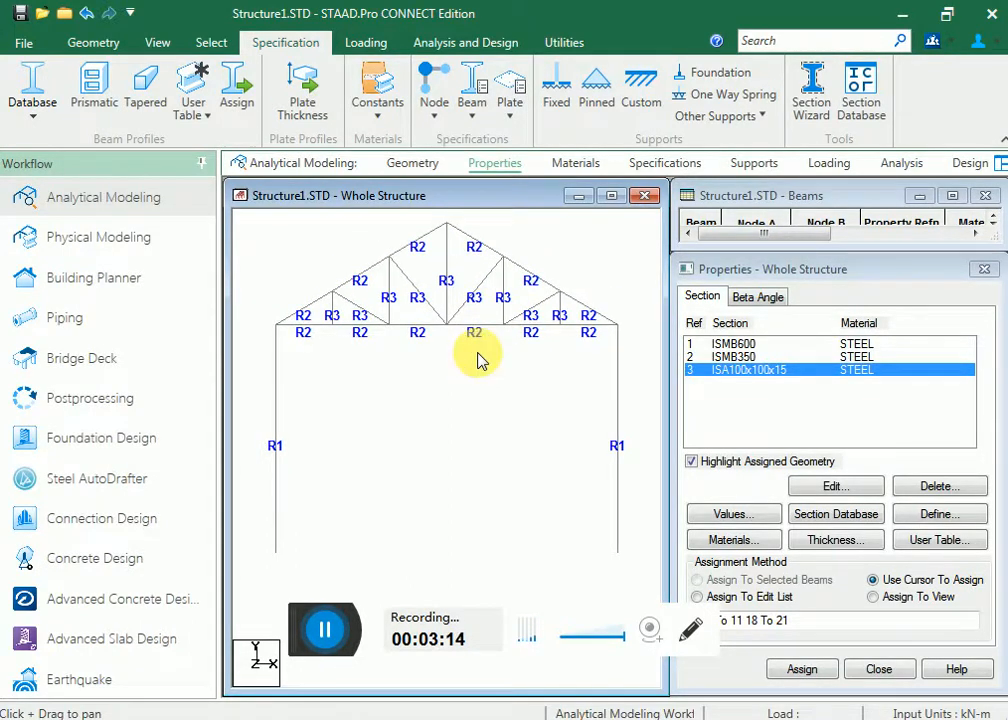
right_click(478, 358)
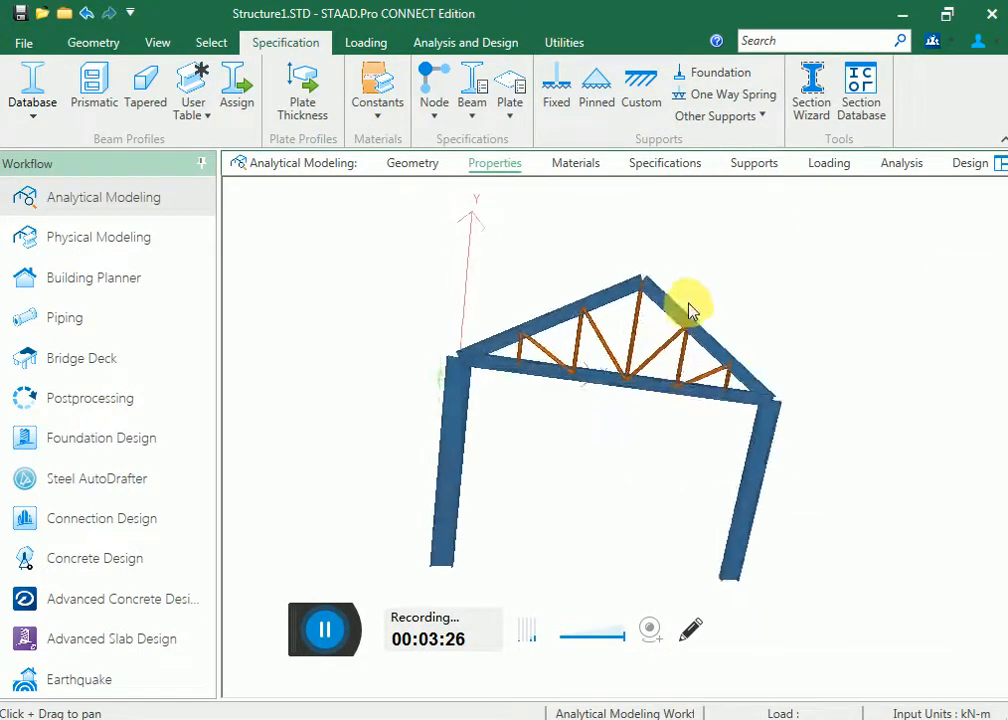
Orbit the 3D-rendered portal frame to inspect the assigned members from another side
left_click_drag(690, 304, 544, 440)
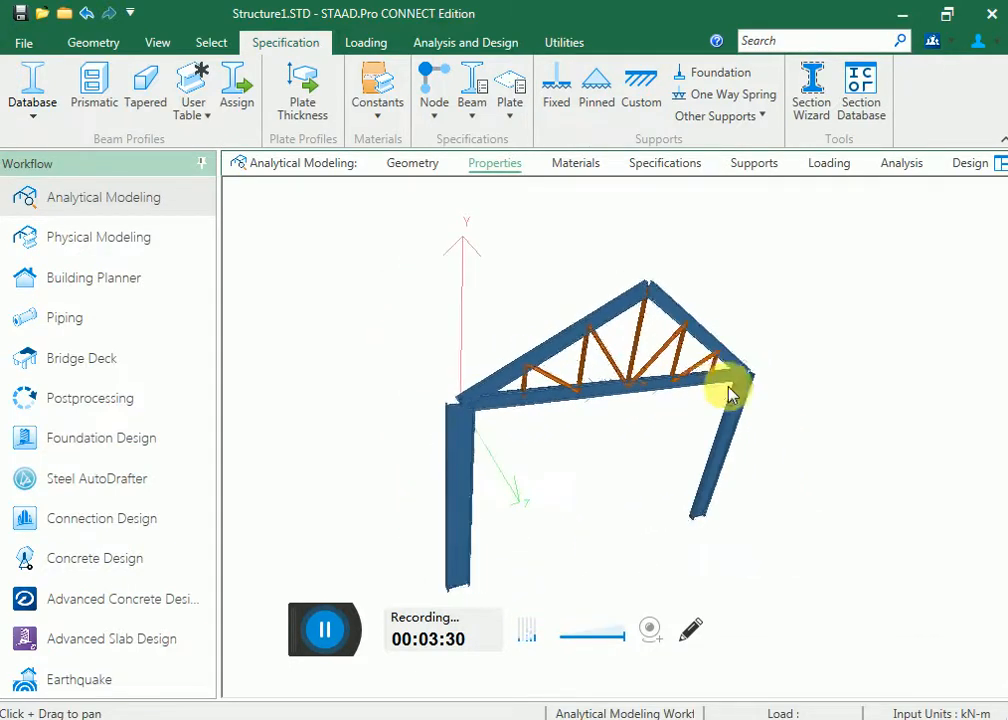
left_click_drag(730, 390, 664, 376)
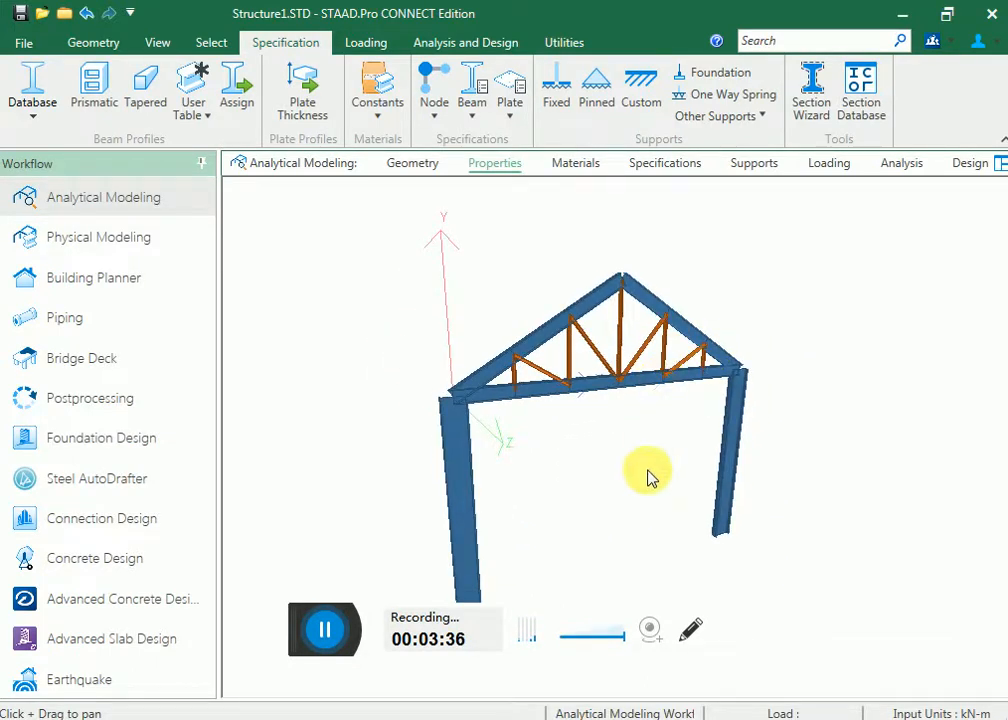
mouse_move(540, 414)
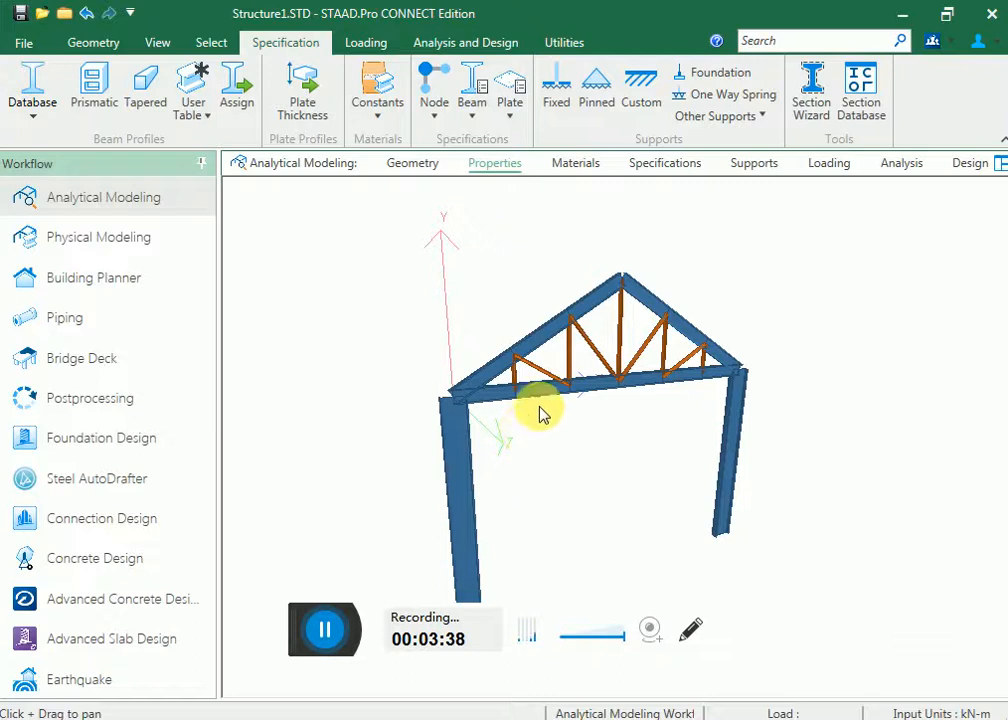
mouse_move(576, 336)
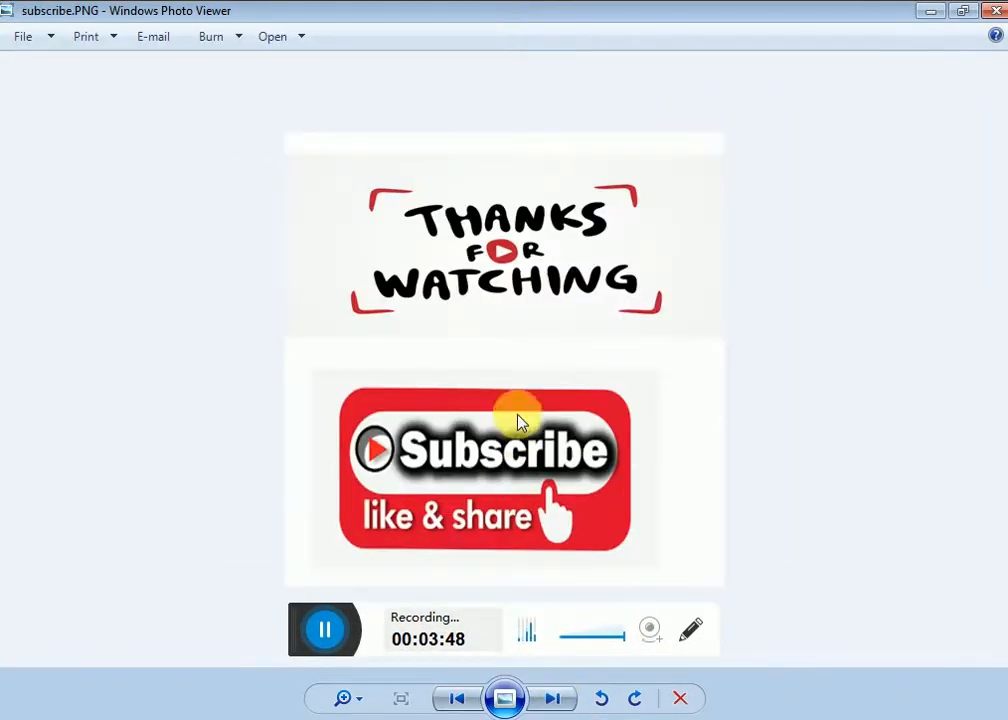
mouse_move(510, 470)
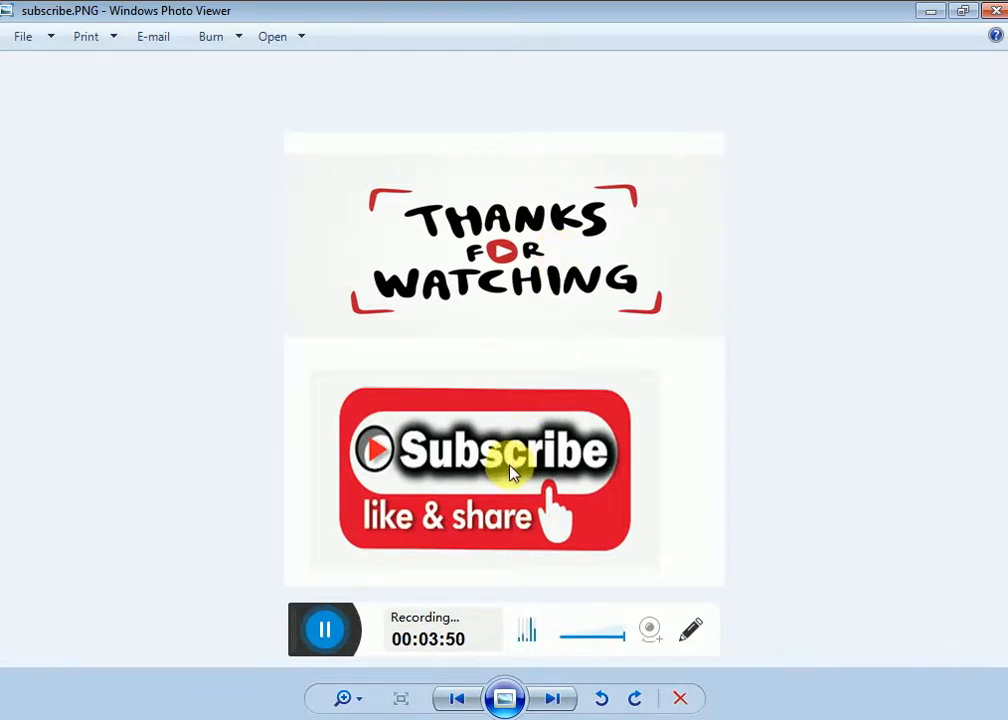